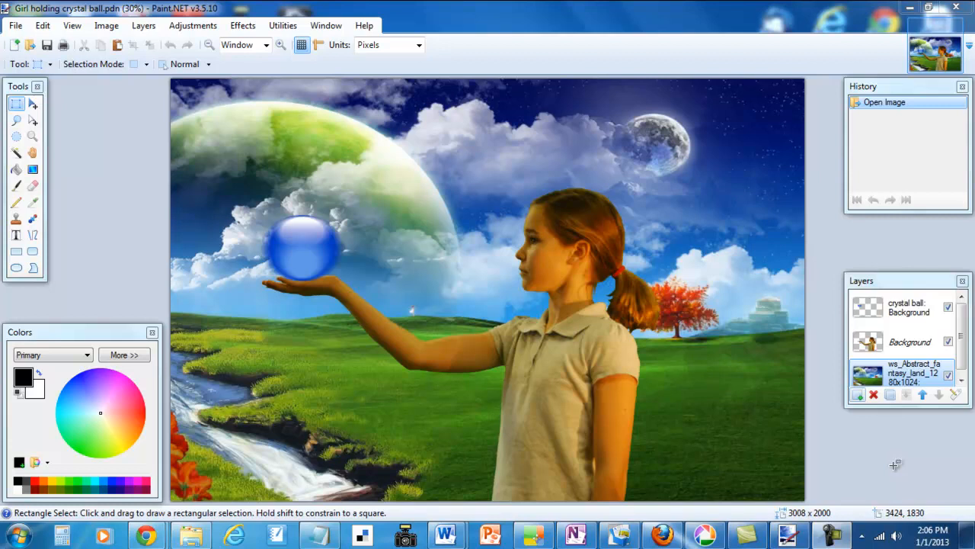
{"action": "mouse_move", "coordinate": [897, 466]}
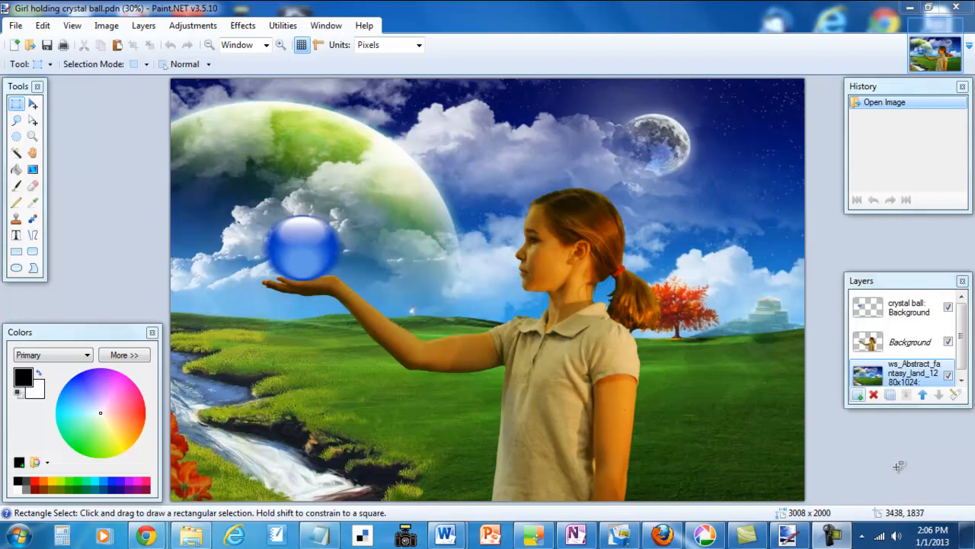
{"action": "mouse_move", "coordinate": [702, 323]}
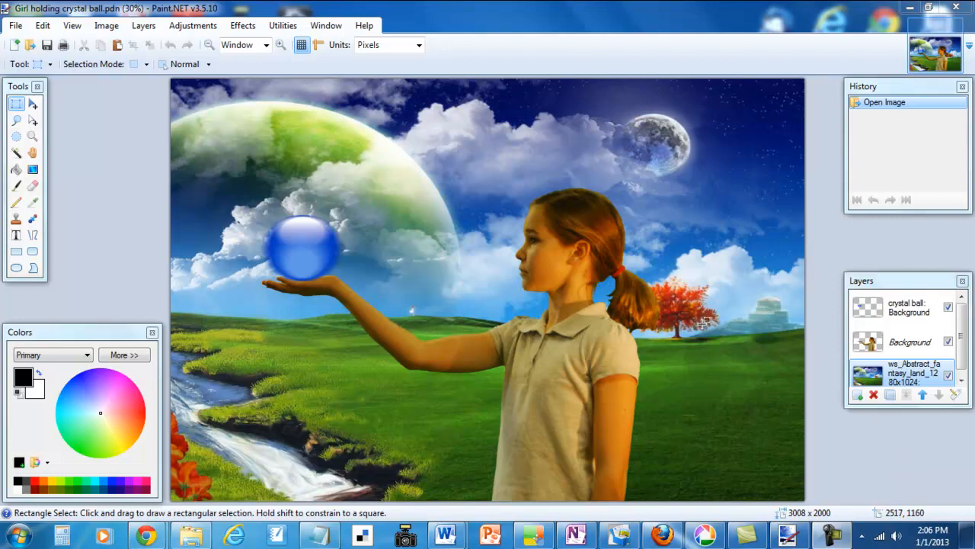
{"action": "mouse_move", "coordinate": [693, 390]}
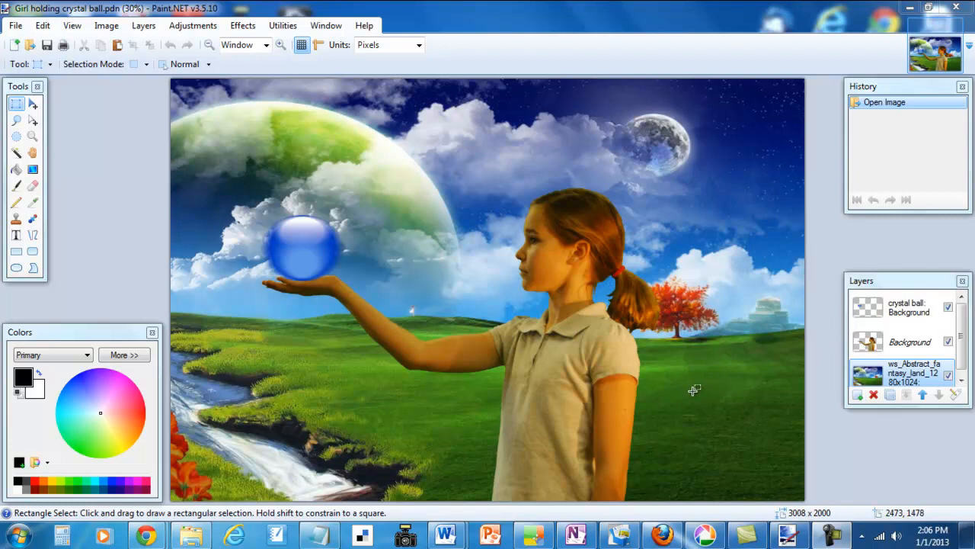
{"action": "mouse_move", "coordinate": [694, 384]}
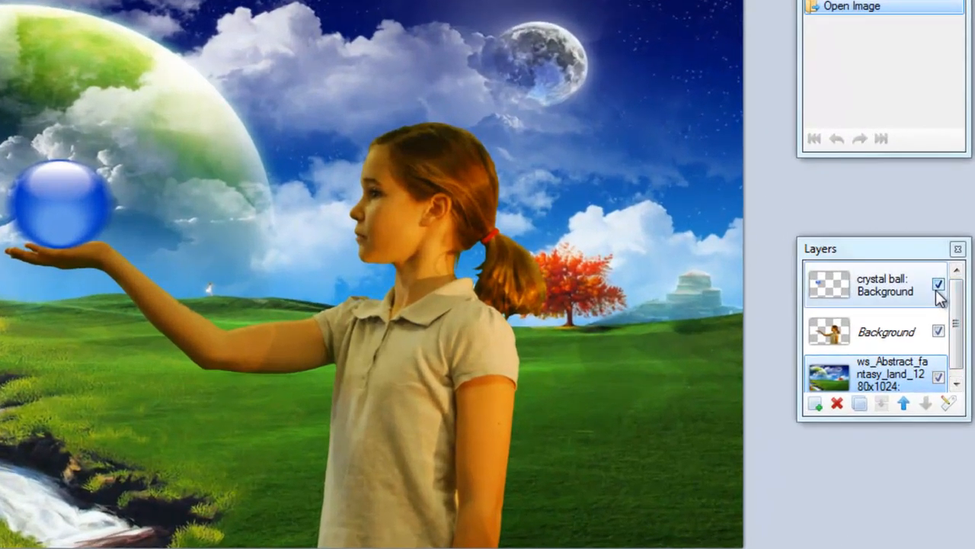
- Hide the crystal ball layer and rectangle-select the roughly 2187 by 1500 sky-and-hills area left of the tree
{"action": "left_click", "coordinate": [939, 285]}
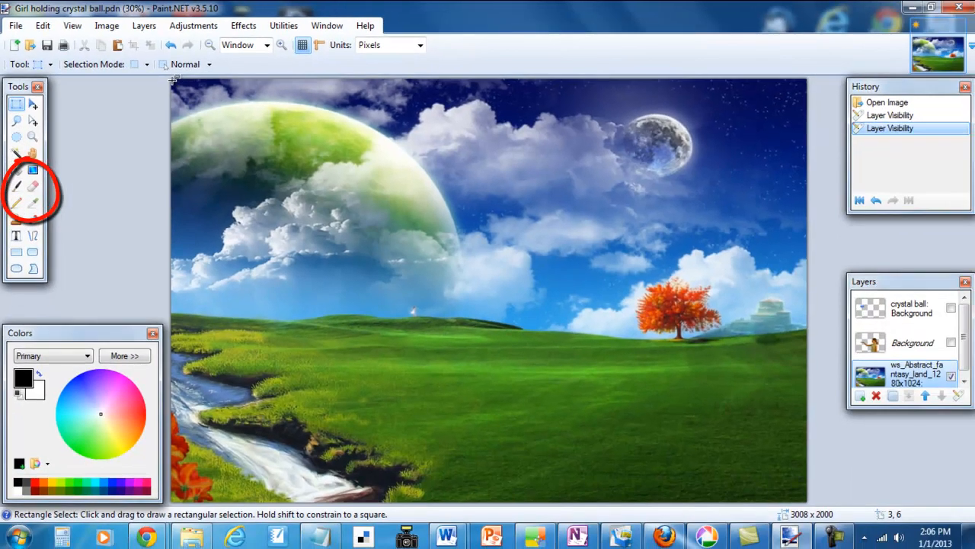
{"action": "left_click_drag", "start_coordinate": [172, 83], "coordinate": [633, 396]}
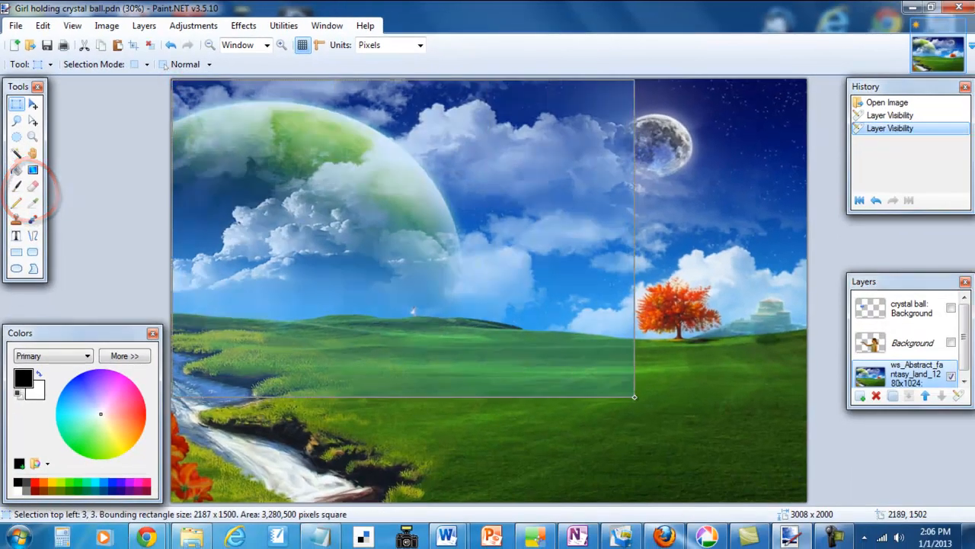
{"action": "left_click_drag", "start_coordinate": [634, 397], "coordinate": [625, 393]}
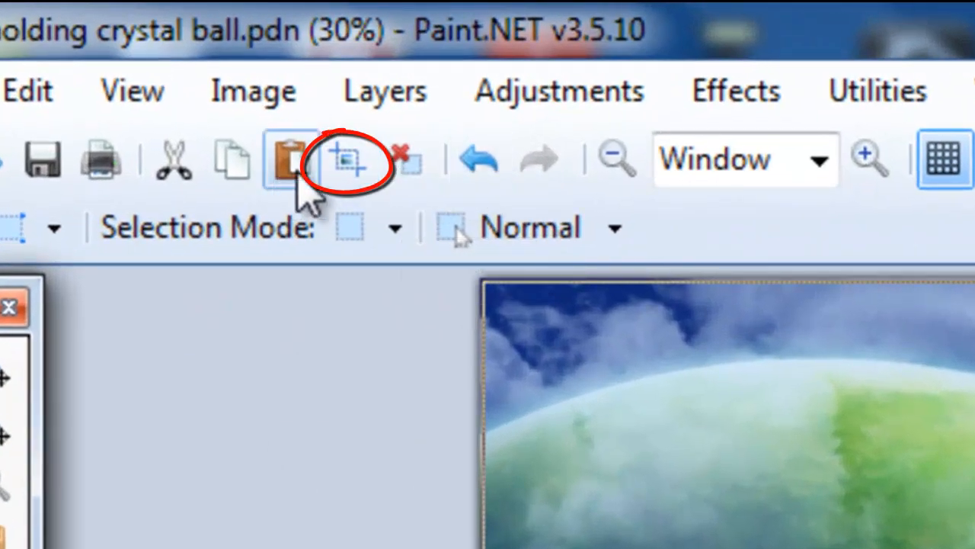
{"action": "mouse_move", "coordinate": [347, 160]}
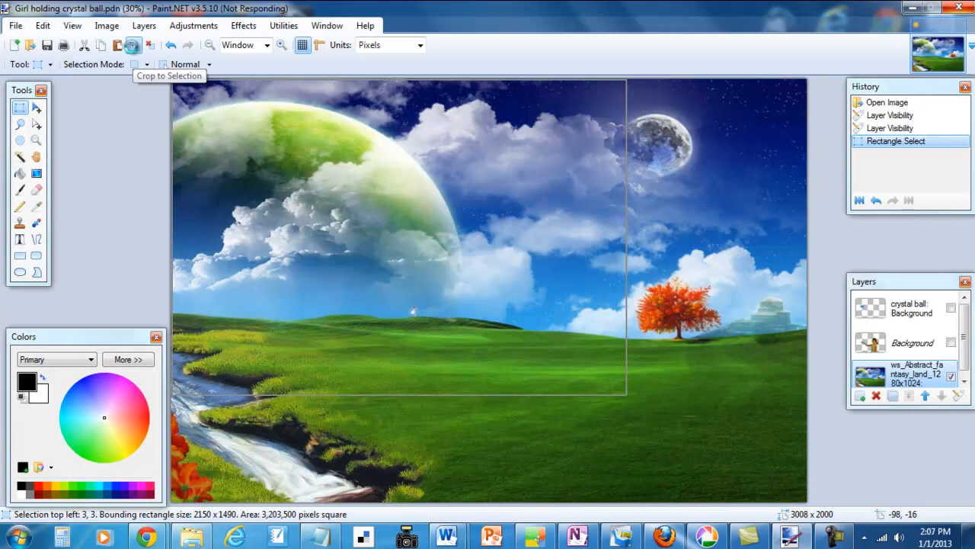
- Crop to the selection, restore both hidden layers' visibility, then close the cropped image
{"action": "left_click", "coordinate": [131, 45]}
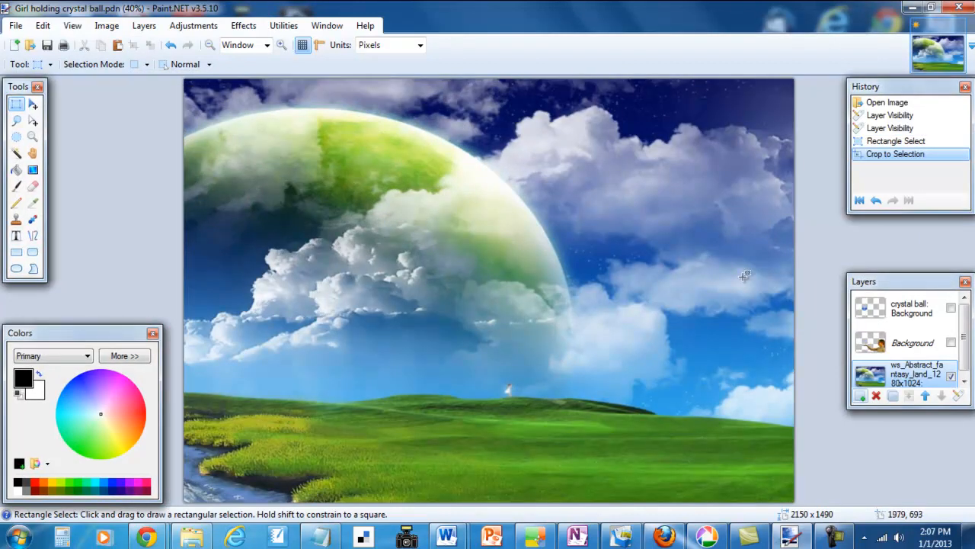
{"action": "left_click", "coordinate": [950, 308]}
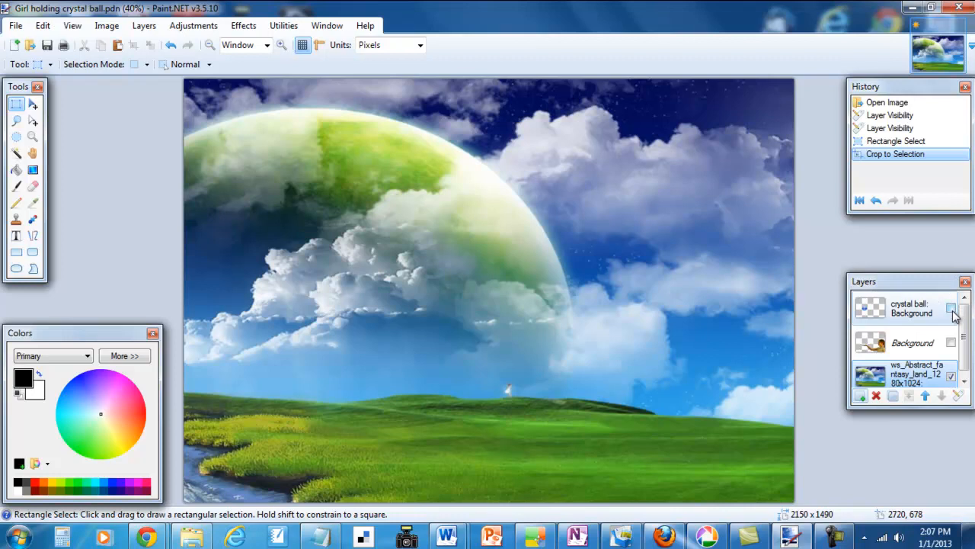
{"action": "left_click", "coordinate": [951, 343]}
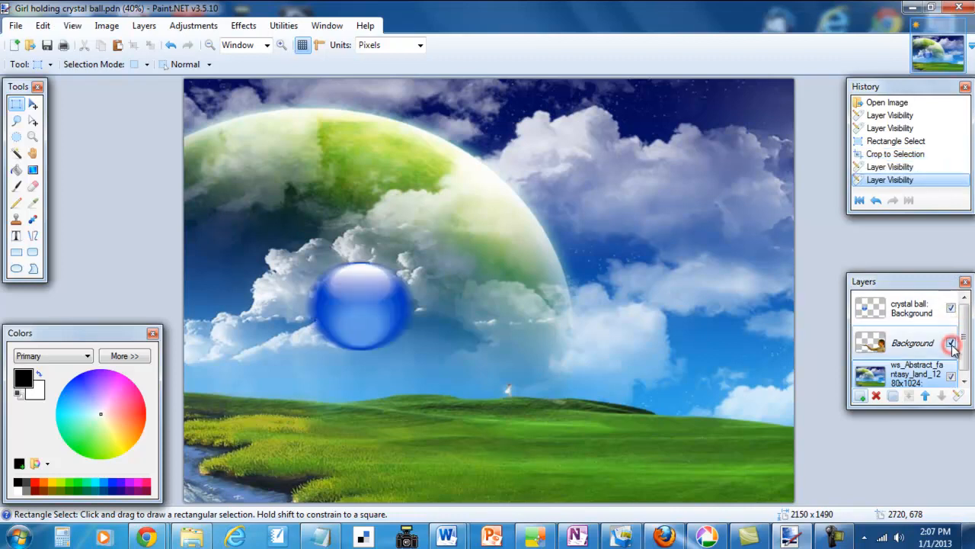
{"action": "left_click", "coordinate": [951, 343]}
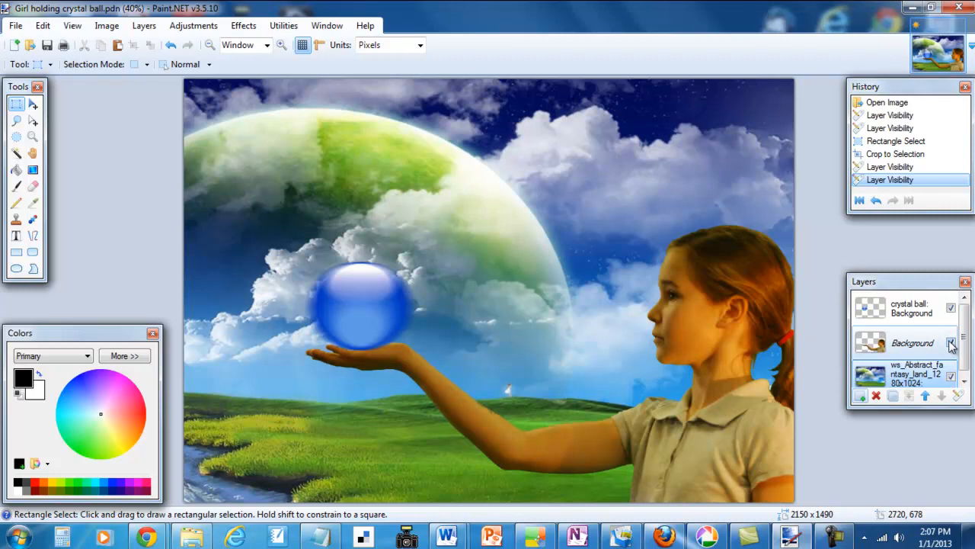
{"action": "left_click", "coordinate": [15, 25]}
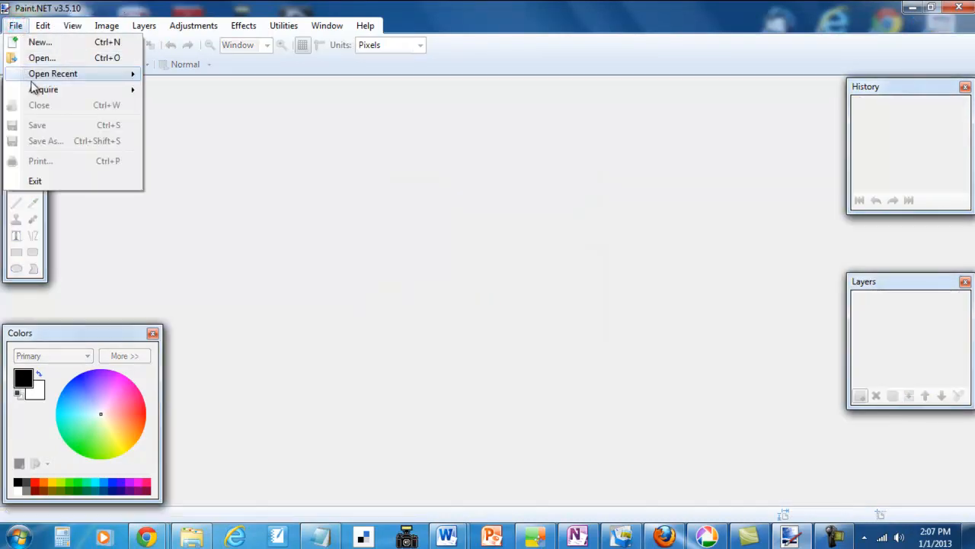
- Reopen the original image from Open Recent and hide its crystal ball and girl layers
{"action": "left_click", "coordinate": [39, 43]}
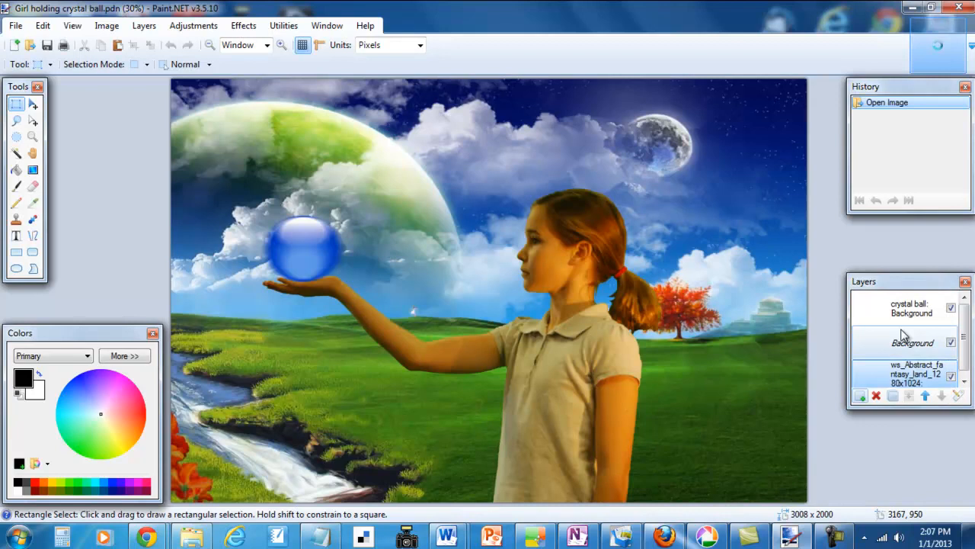
{"action": "left_click", "coordinate": [950, 341]}
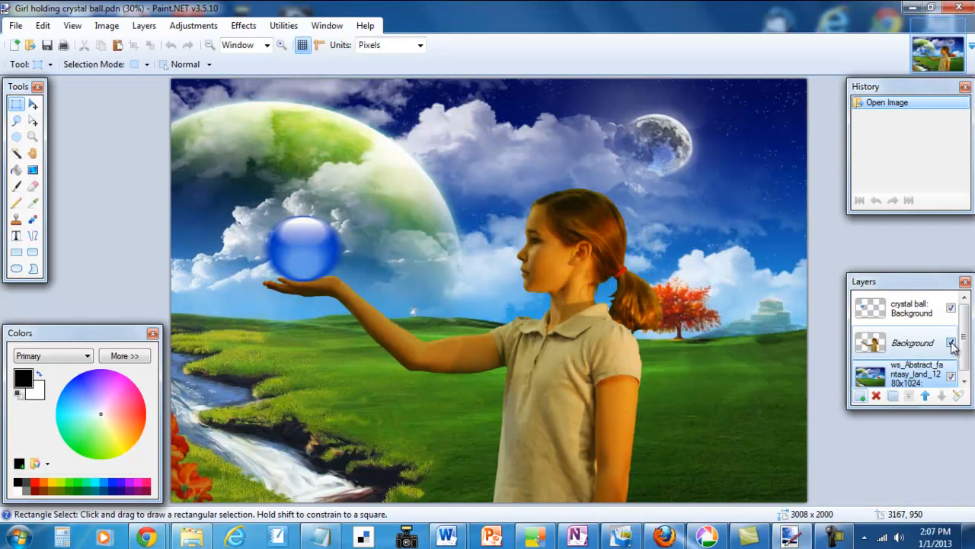
{"action": "left_click", "coordinate": [951, 313]}
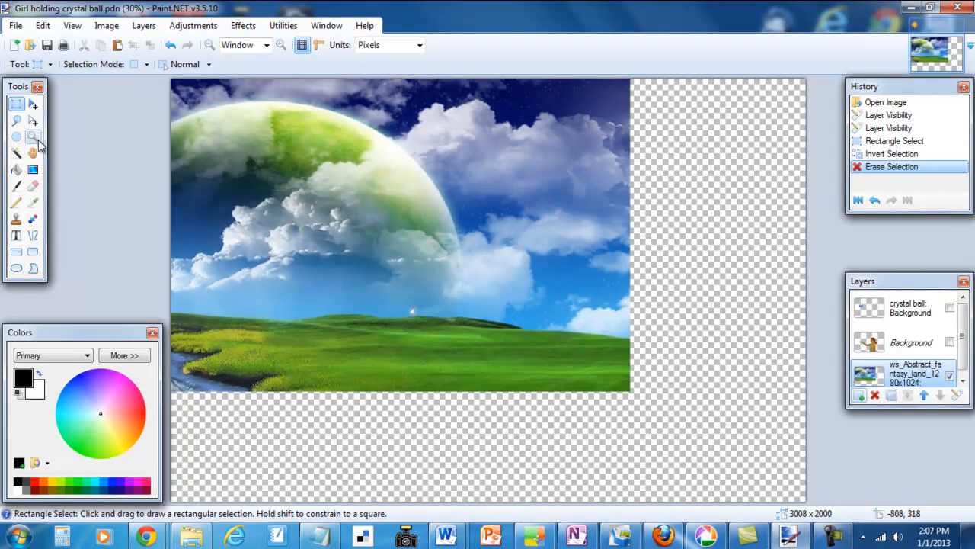
{"action": "mouse_move", "coordinate": [36, 138]}
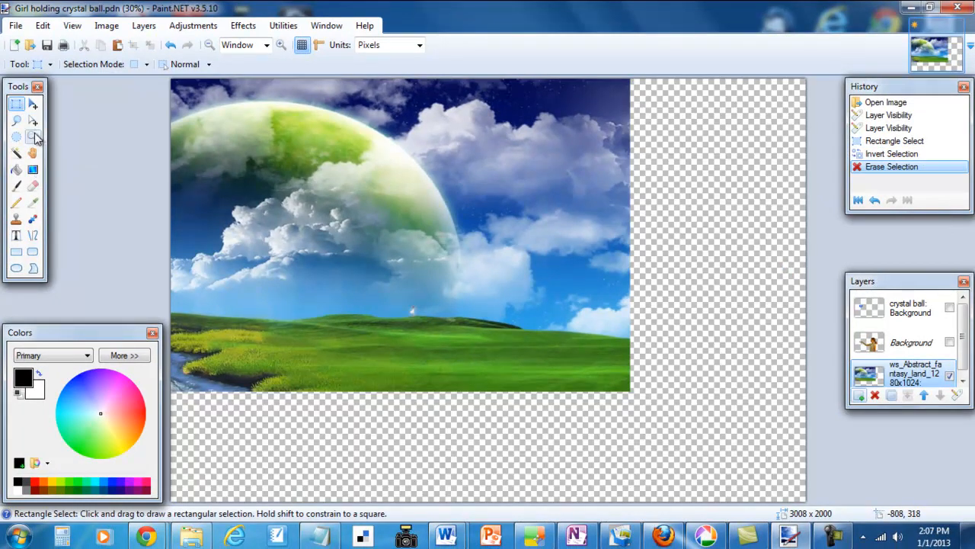
{"action": "mouse_move", "coordinate": [33, 103]}
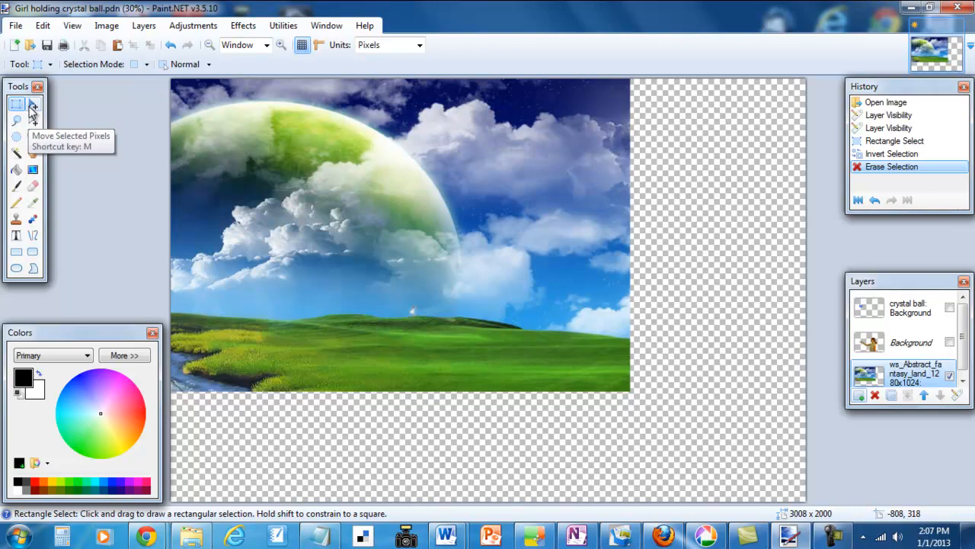
{"action": "mouse_move", "coordinate": [174, 80]}
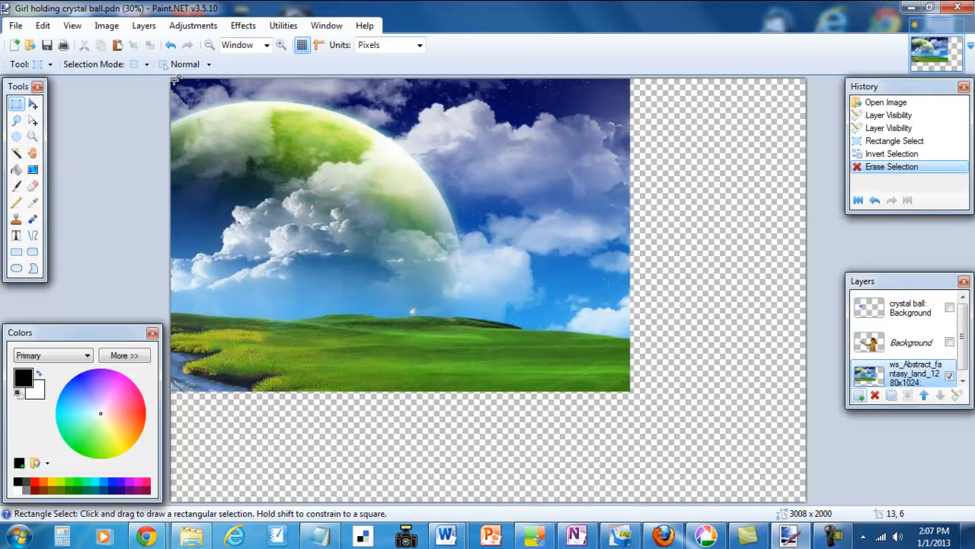
- Rectangle-select the remaining landscape piece from the canvas top-left corner, fitted to its edges
{"action": "left_click_drag", "start_coordinate": [174, 84], "coordinate": [662, 384]}
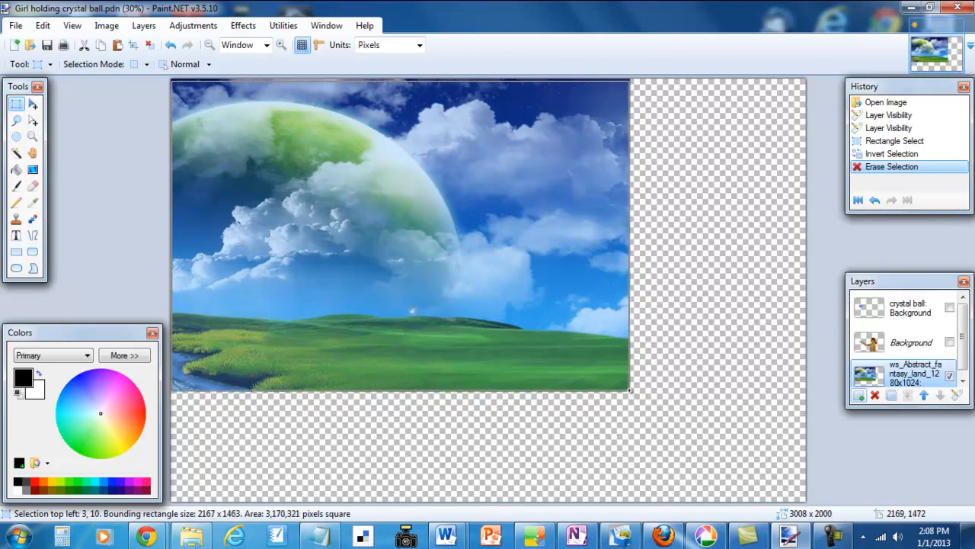
{"action": "left_click_drag", "start_coordinate": [628, 390], "coordinate": [627, 389]}
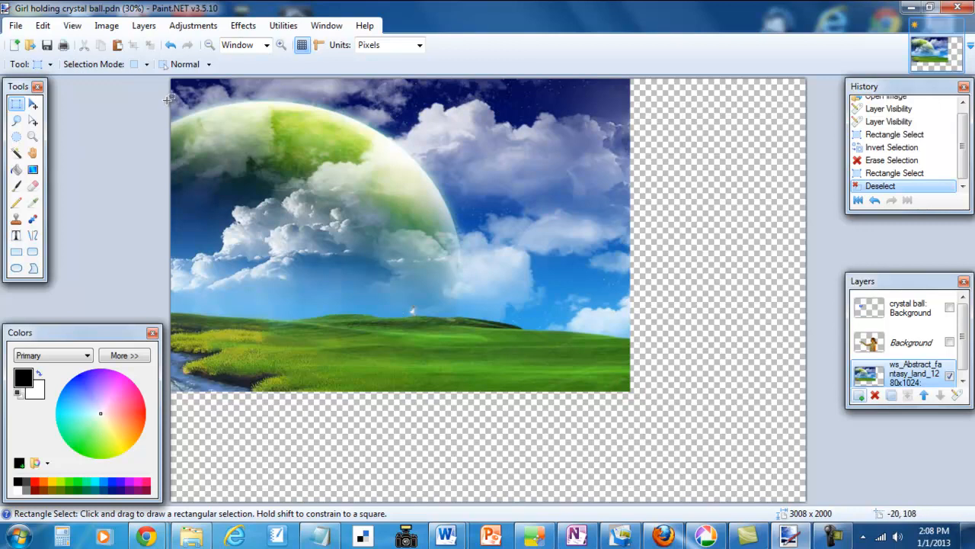
{"action": "mouse_move", "coordinate": [172, 79]}
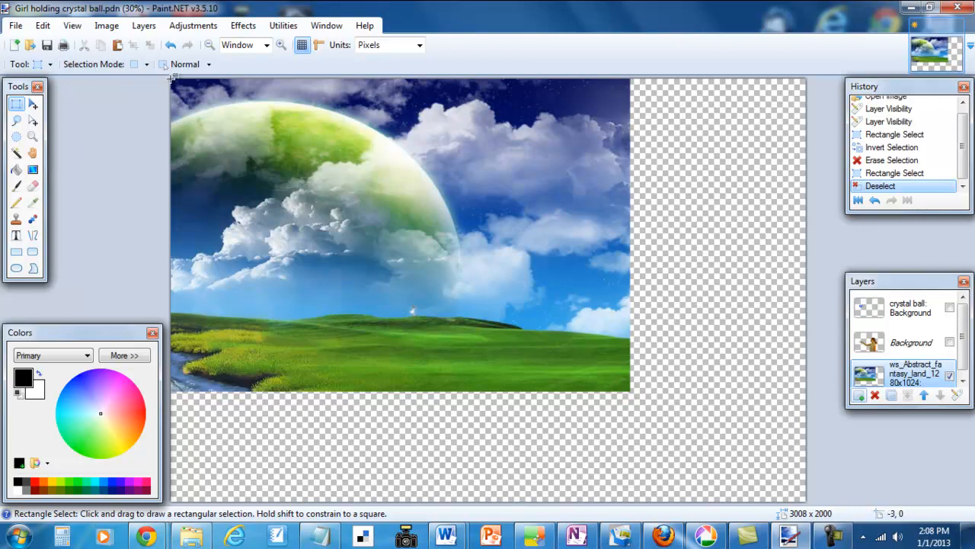
{"action": "left_click_drag", "start_coordinate": [174, 79], "coordinate": [619, 378]}
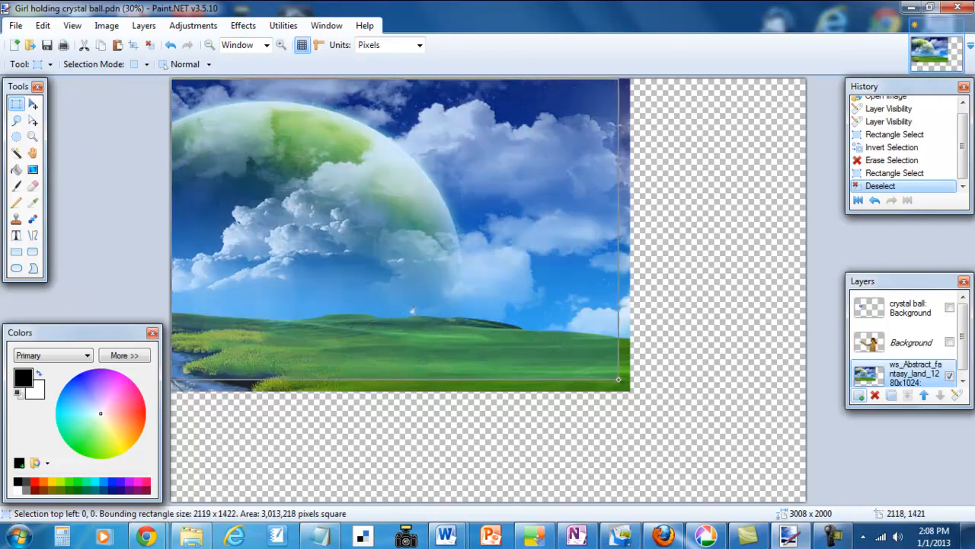
{"action": "left_click_drag", "start_coordinate": [619, 379], "coordinate": [624, 388]}
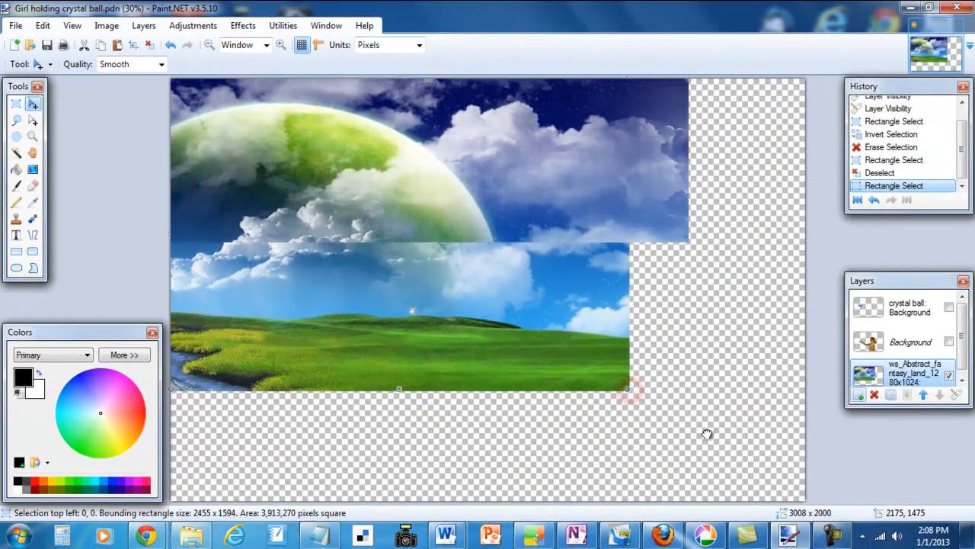
- Stretch the landscape piece to fill the 3008 by 2000 canvas and show the crystal ball layer
{"action": "left_click_drag", "start_coordinate": [626, 388], "coordinate": [805, 494]}
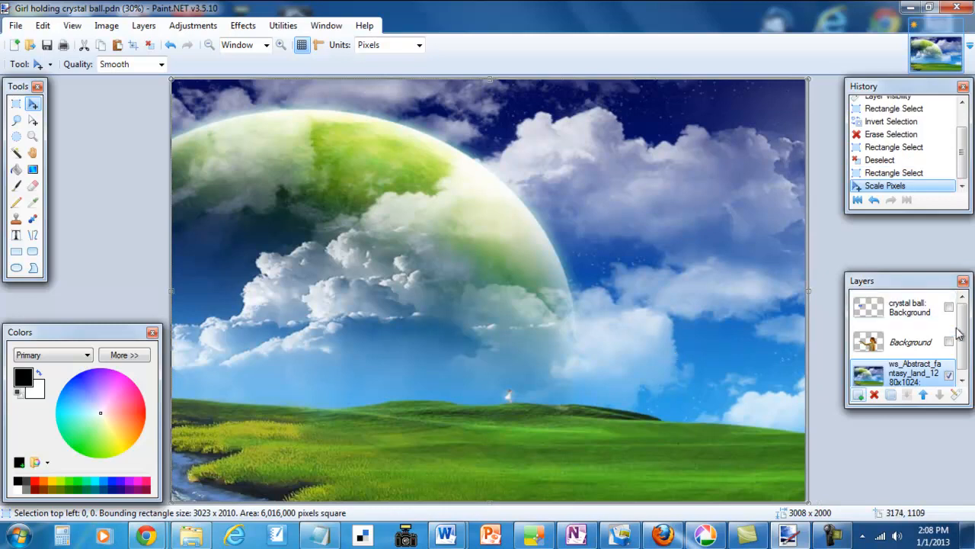
{"action": "left_click", "coordinate": [947, 306]}
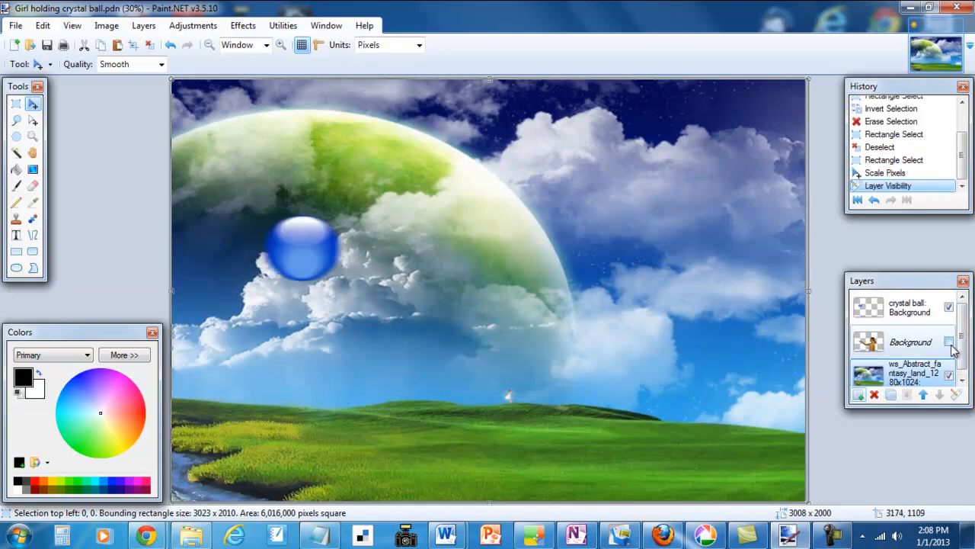
- Show the girl layer again over the rescaled full-canvas landscape
{"action": "left_click", "coordinate": [949, 341]}
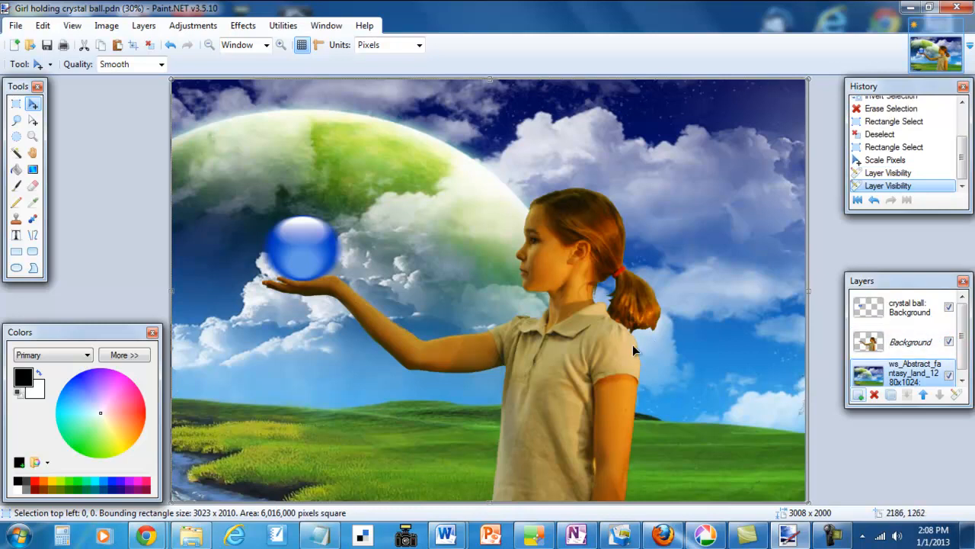
{"action": "mouse_move", "coordinate": [604, 483]}
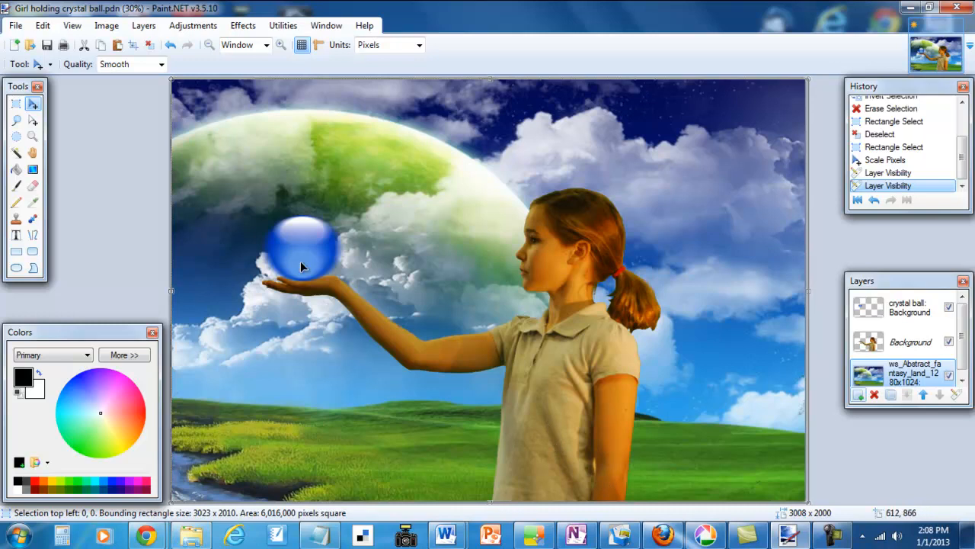
{"action": "mouse_move", "coordinate": [301, 262]}
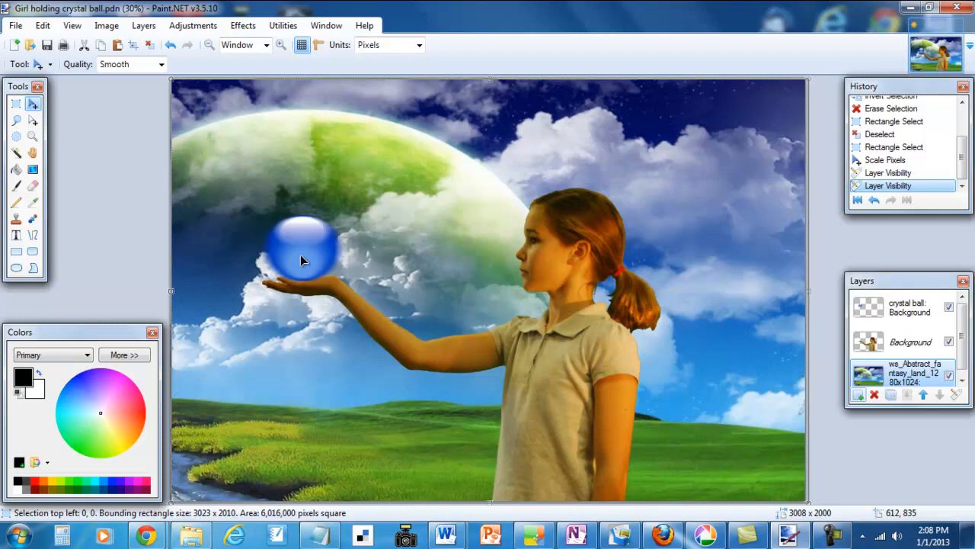
{"action": "mouse_move", "coordinate": [303, 250]}
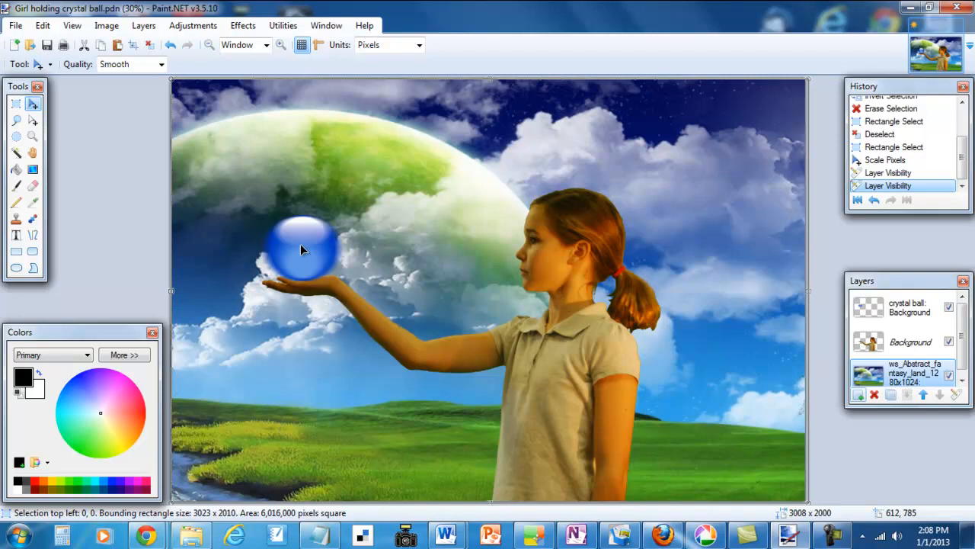